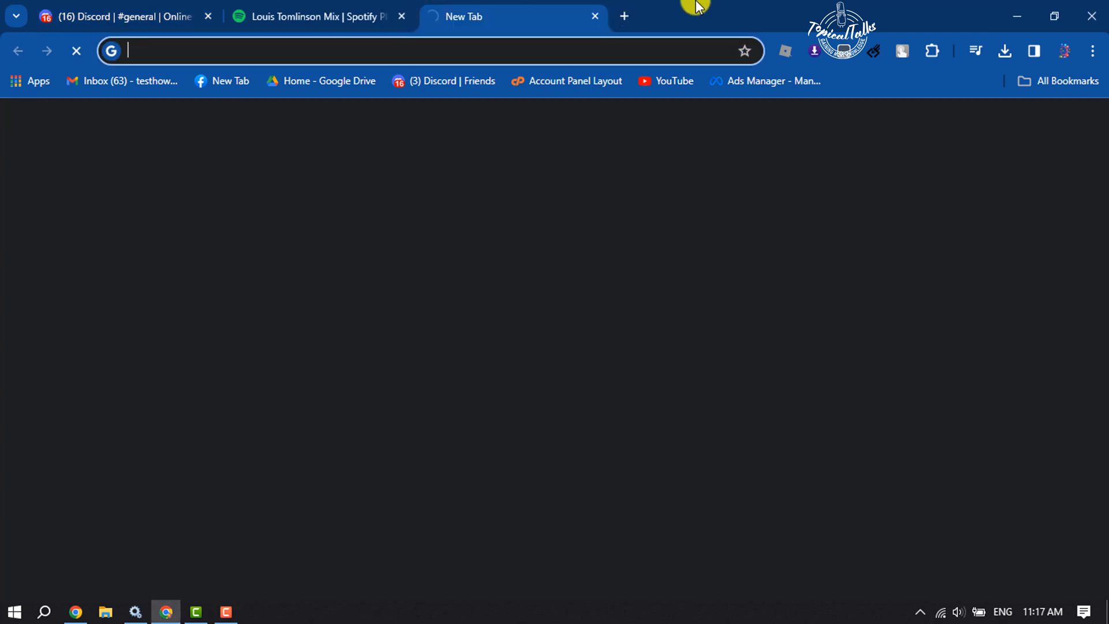
Load the Pancake bot homepage at pancake.gg in a new browser tab
type("pancake.gg")
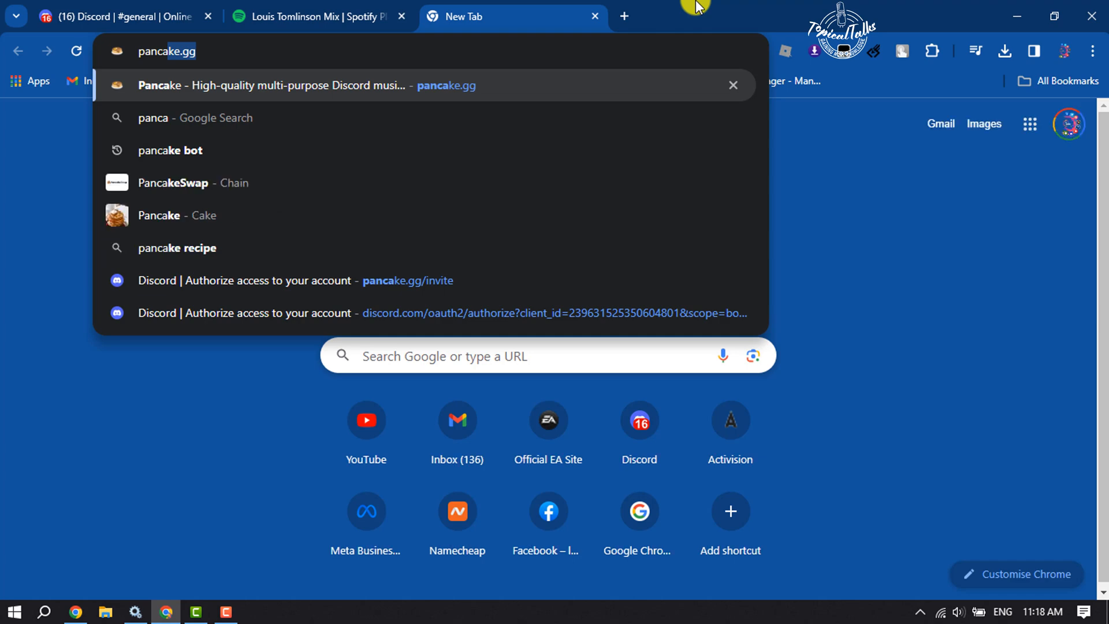
left_click(304, 84)
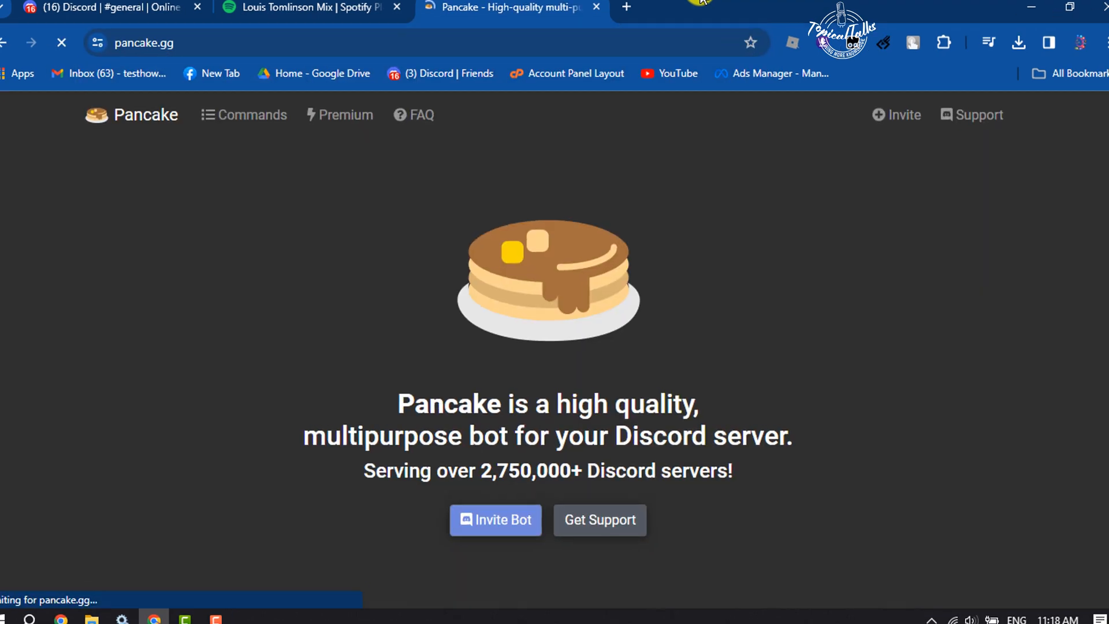
scroll("down", 3)
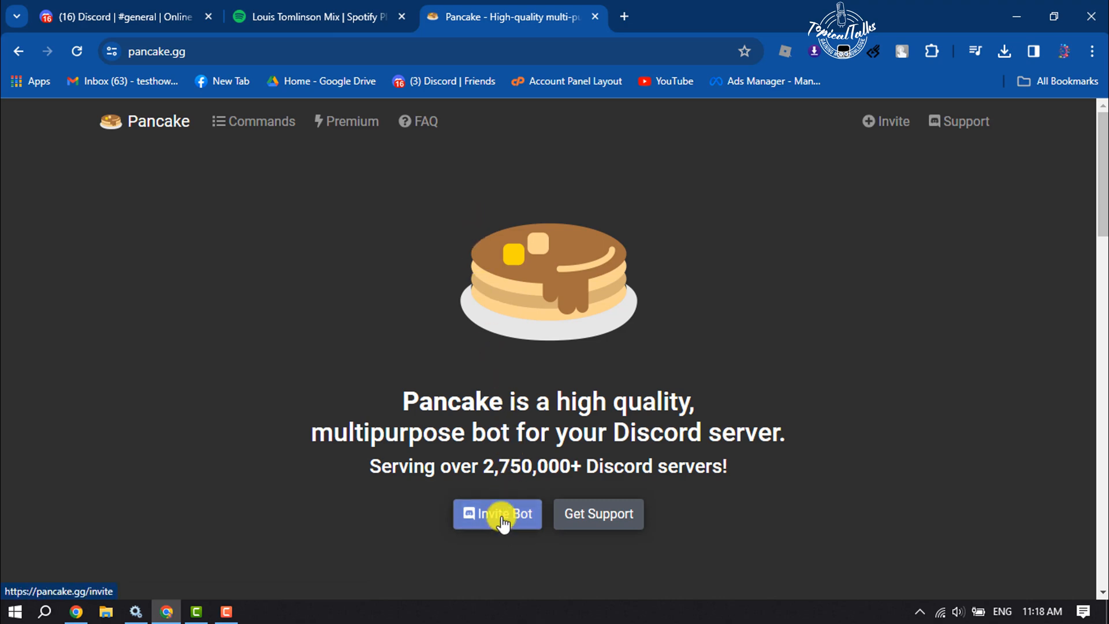
Invite Pancake to the Online gaming server and authorize its permissions
left_click(497, 513)
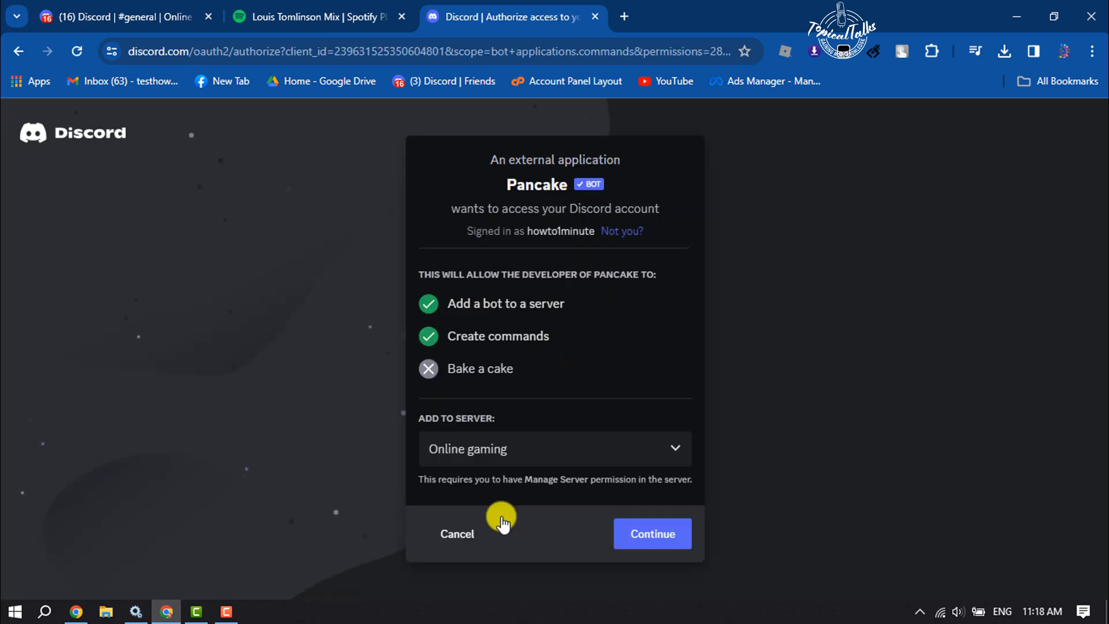
left_click(554, 448)
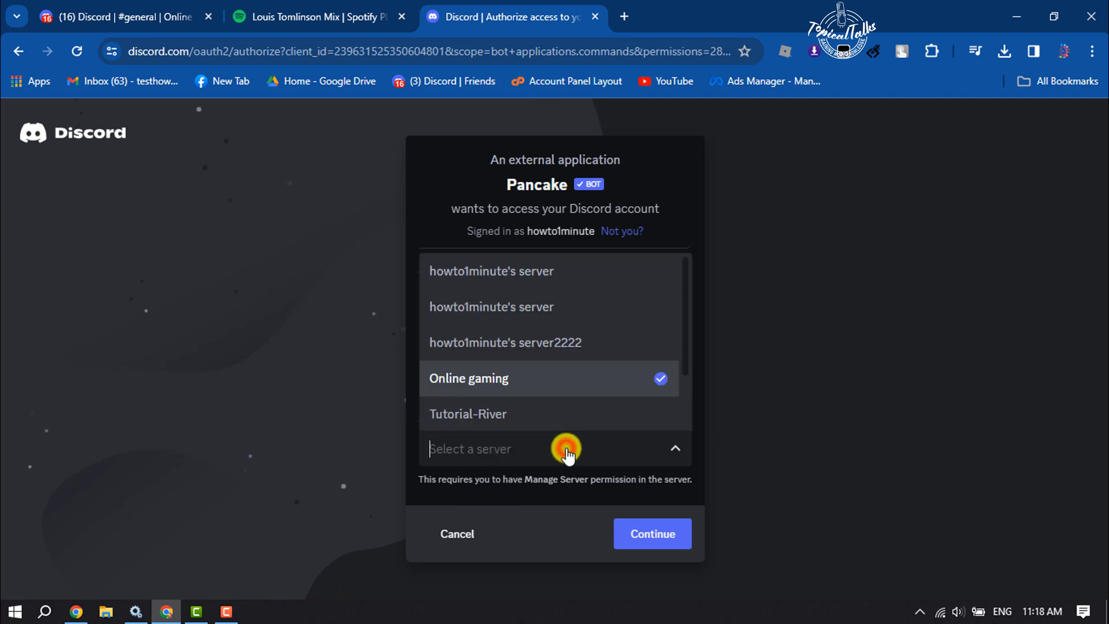
left_click(566, 448)
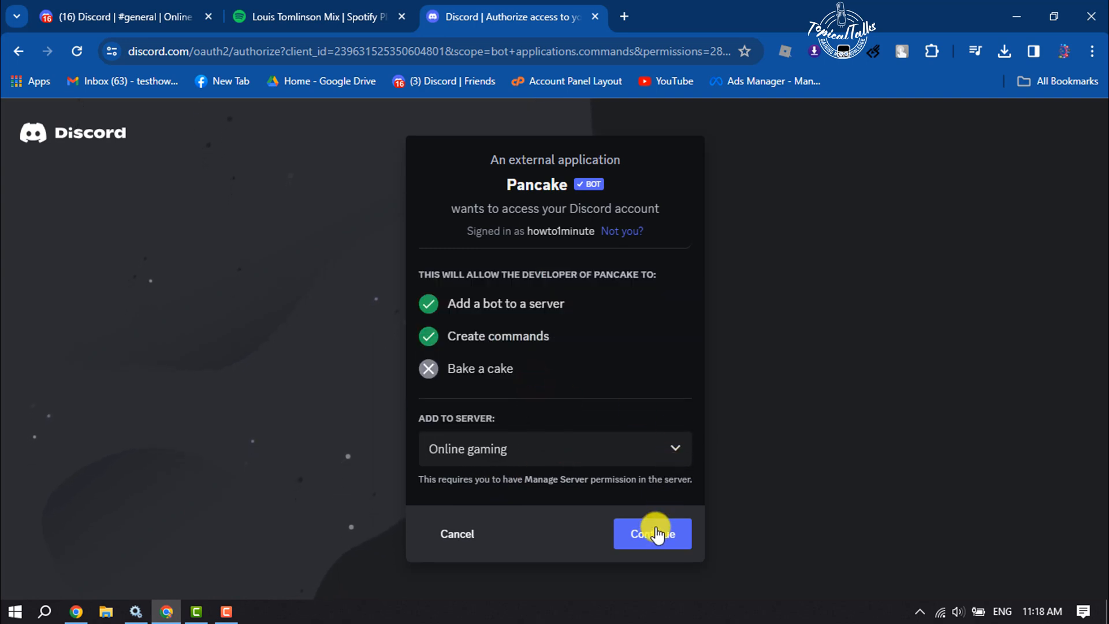
left_click(650, 534)
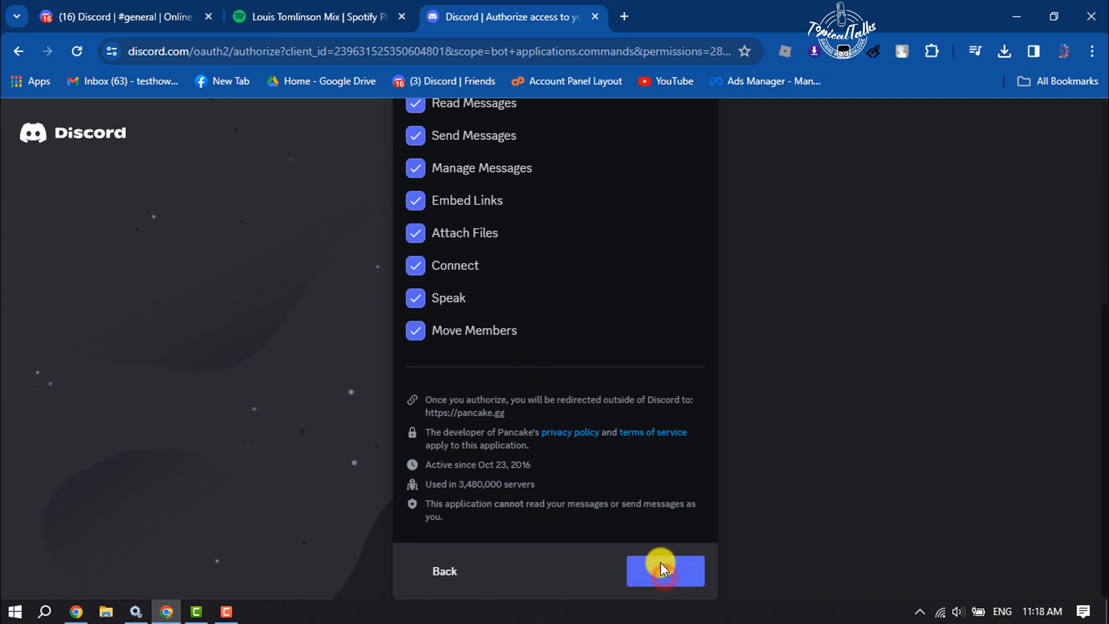
left_click(664, 571)
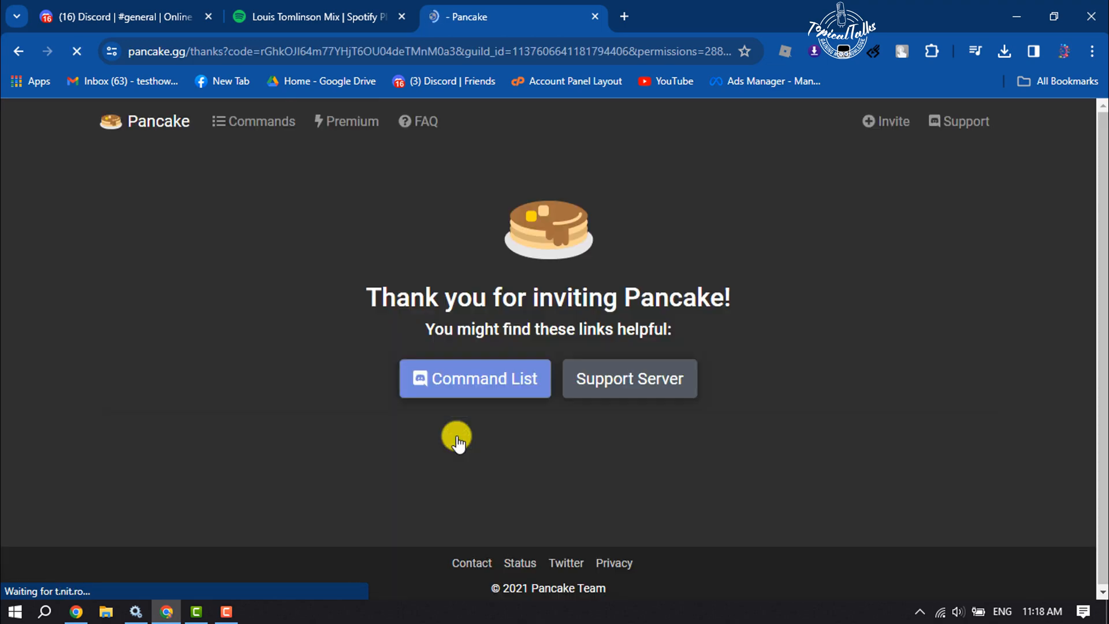
Return to the Discord server to see Pancake's arrival, then bring the Spotify playlist forward
left_click(120, 16)
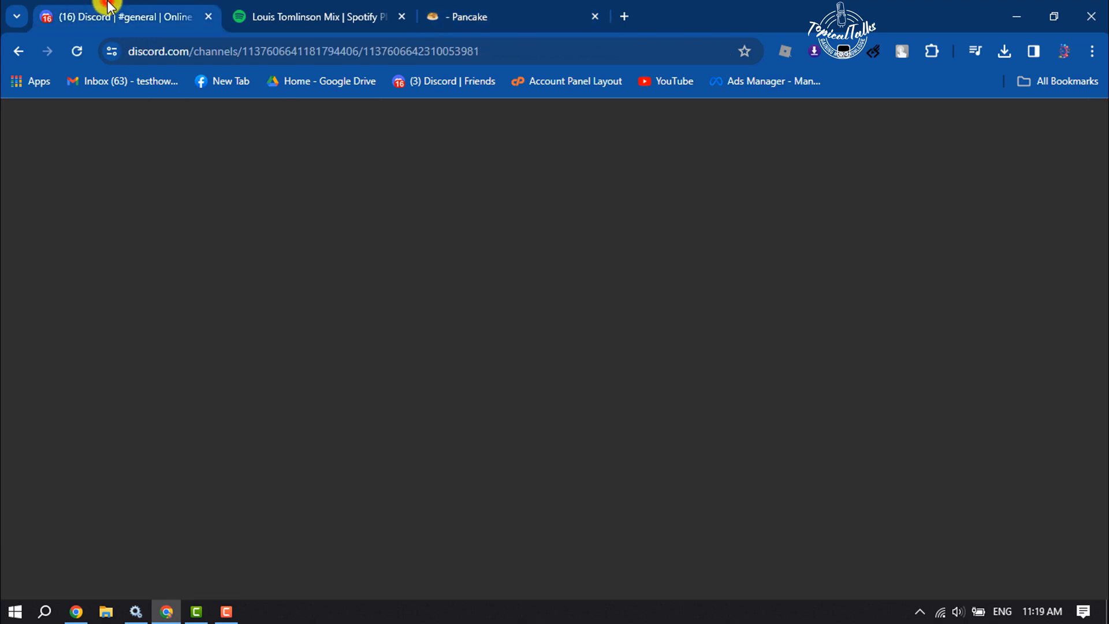
left_click(127, 16)
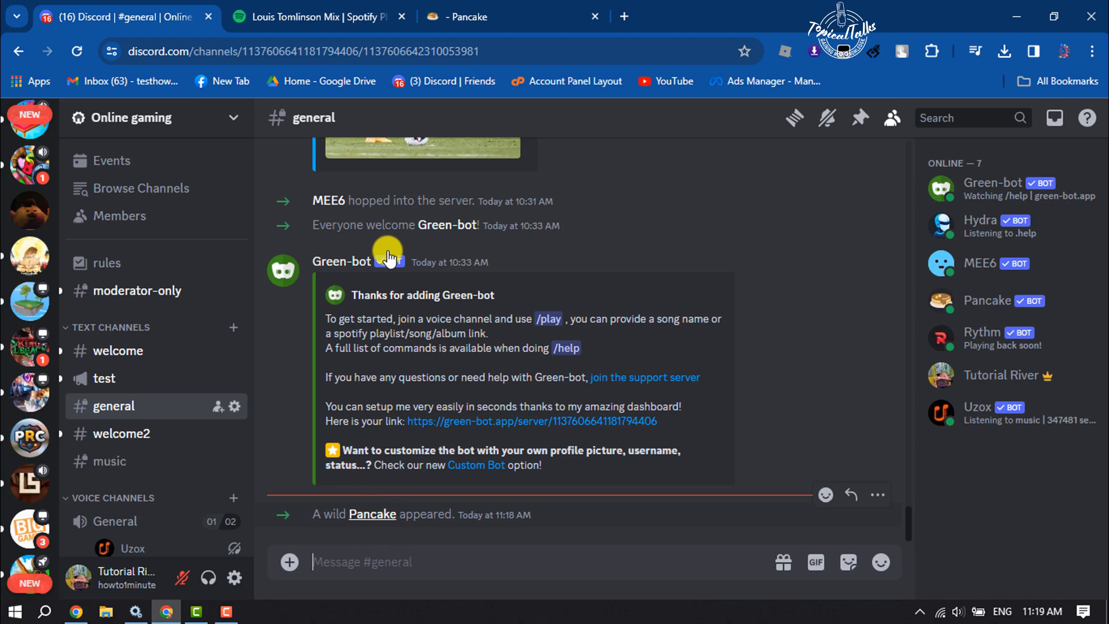
mouse_move(388, 257)
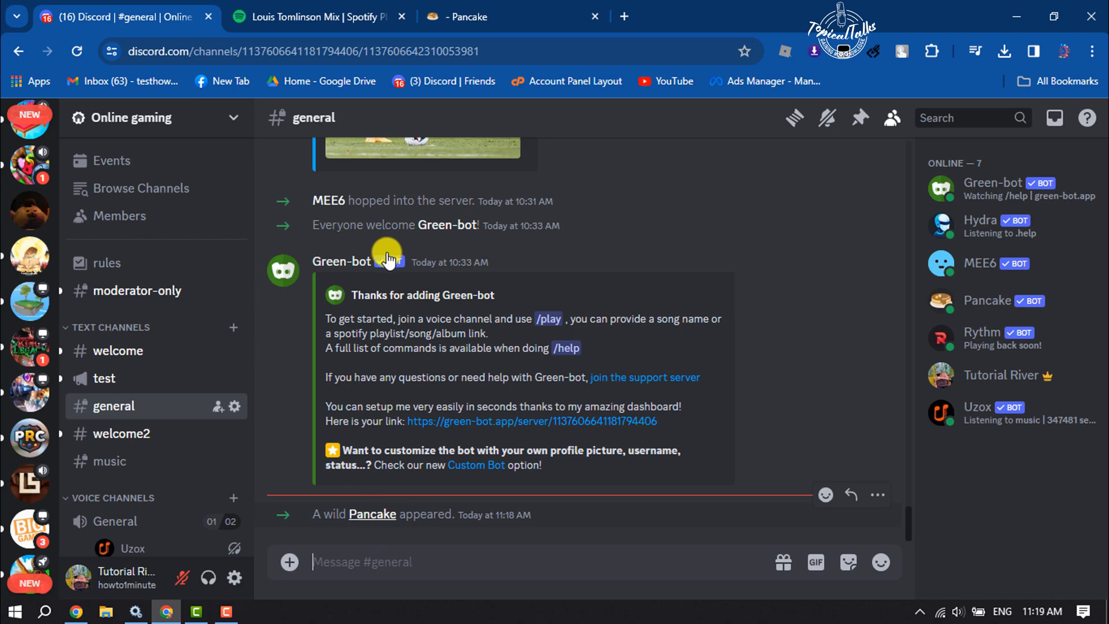
left_click(314, 16)
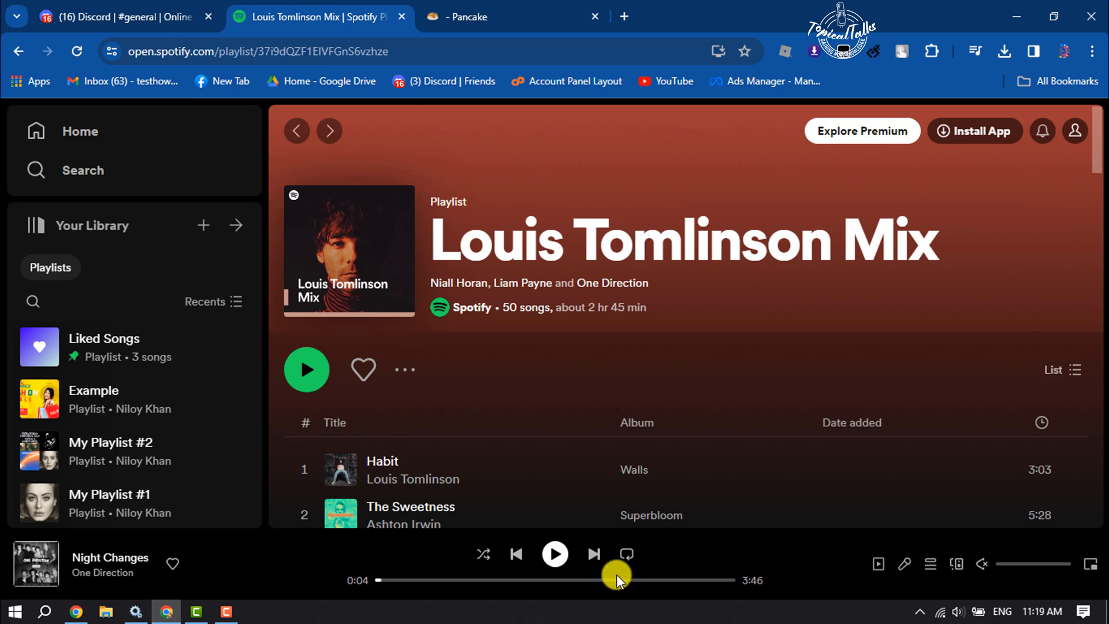
Copy the Spotify link to Louis Tomlinson's track Habit and return to Discord
scroll("down", 3)
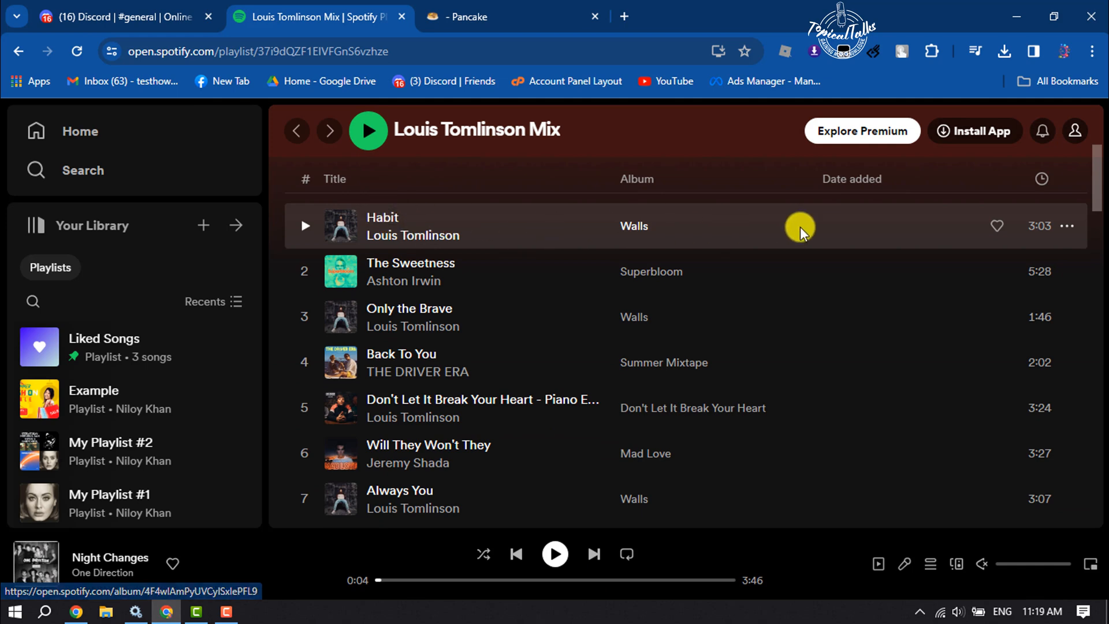
left_click(1067, 225)
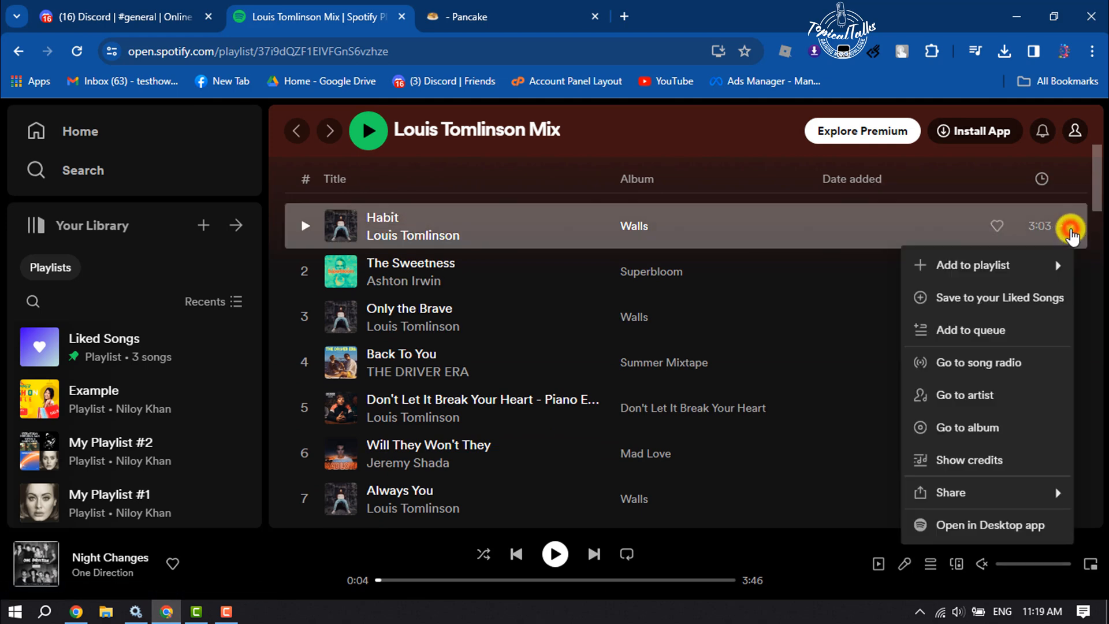
mouse_move(951, 492)
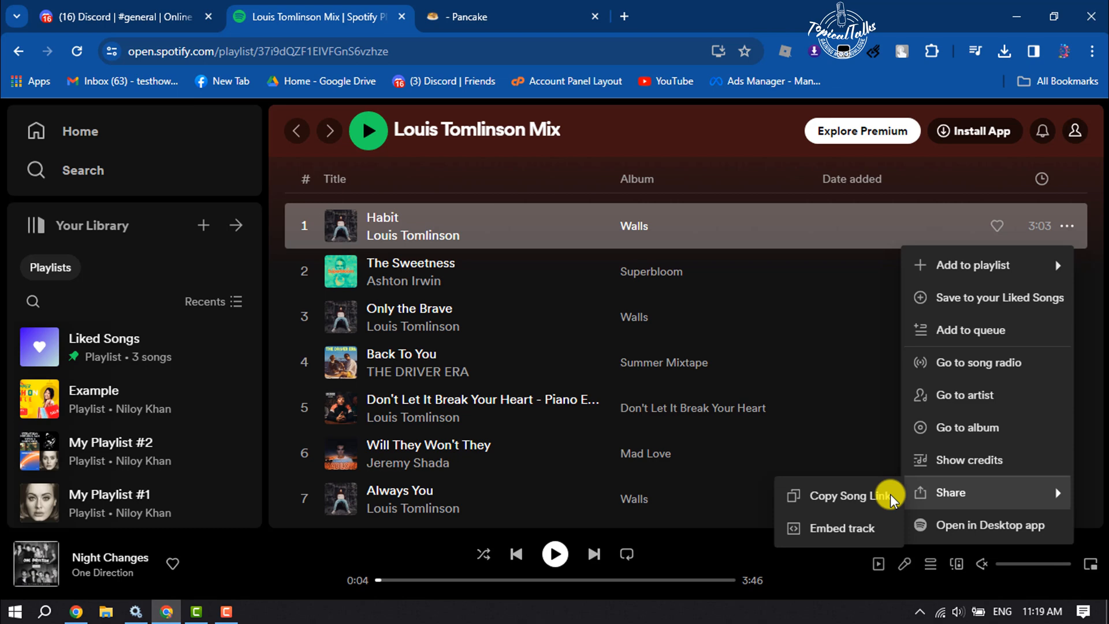
left_click(841, 496)
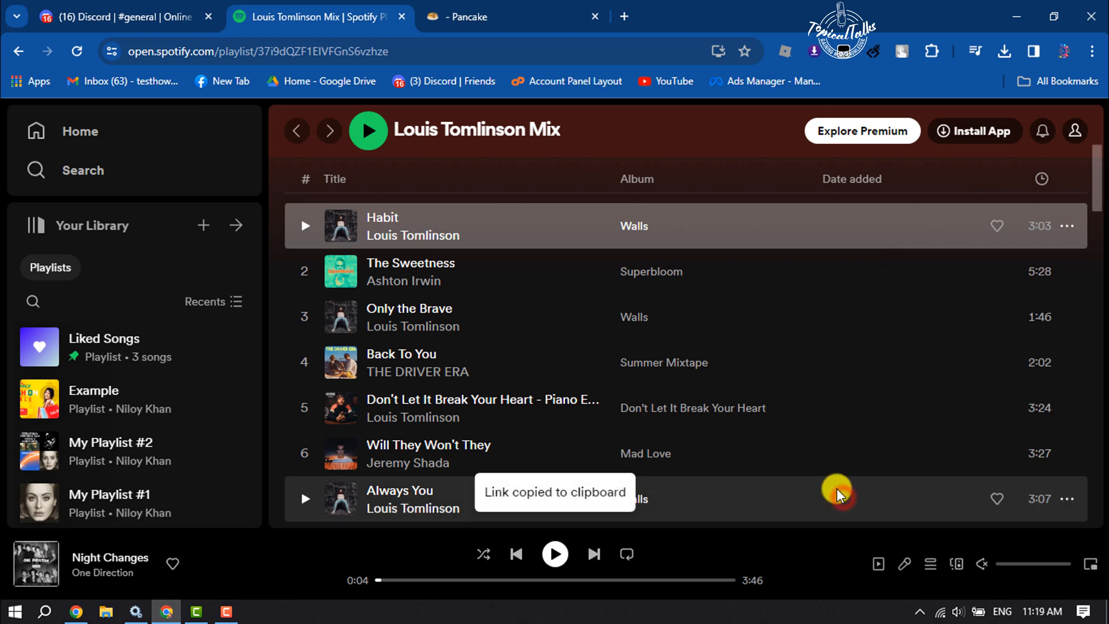
left_click(120, 16)
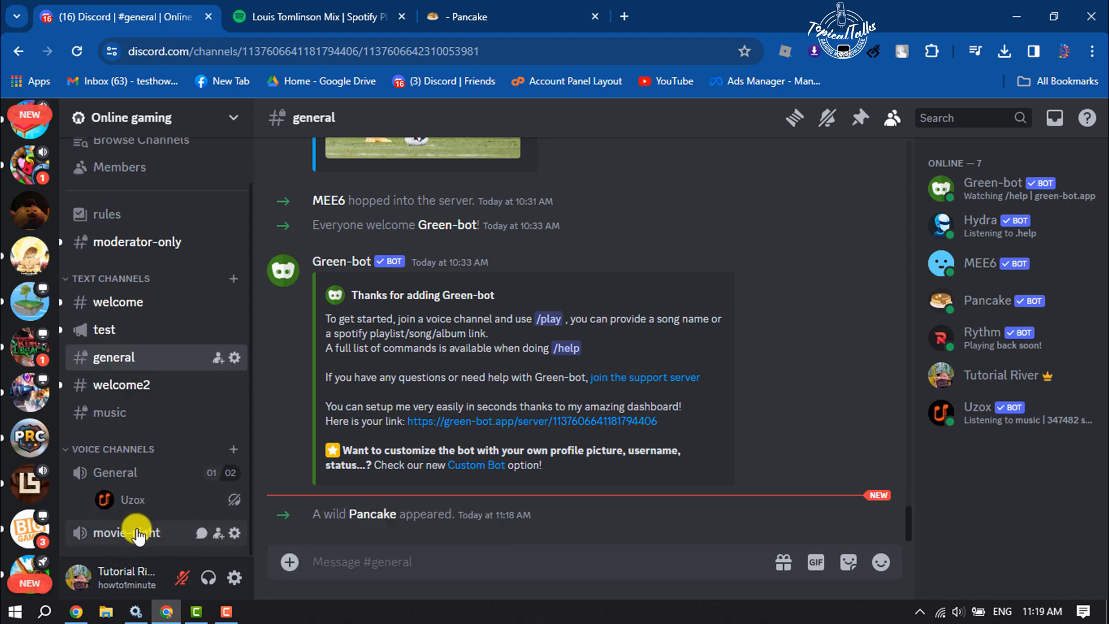
Join the movie-night voice channel and send p!play with the Habit track link in #general
left_click(127, 533)
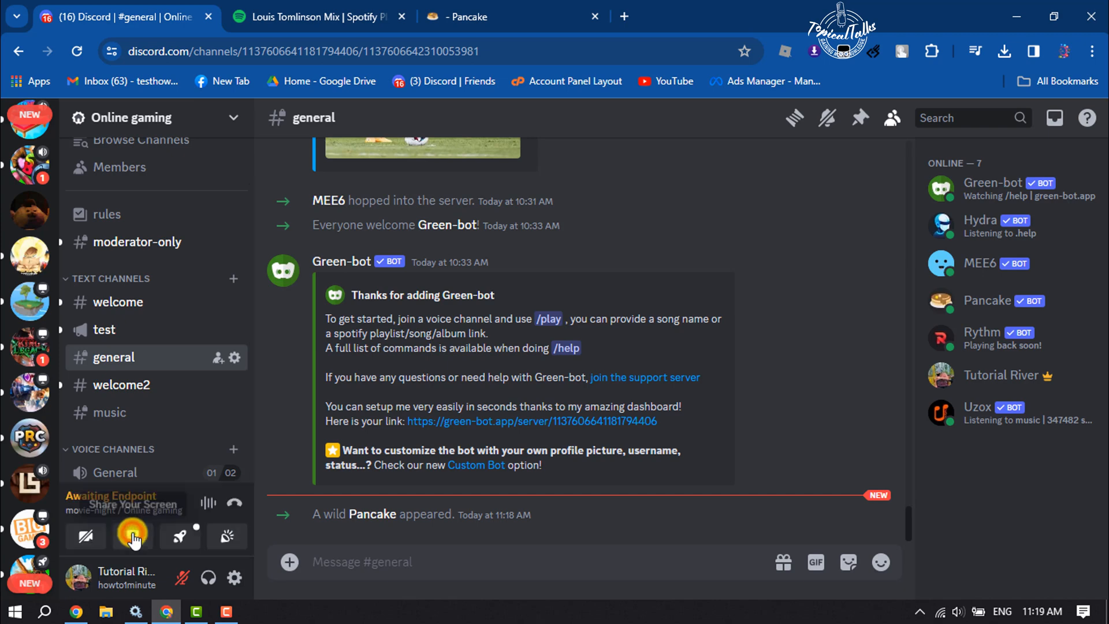
left_click(132, 535)
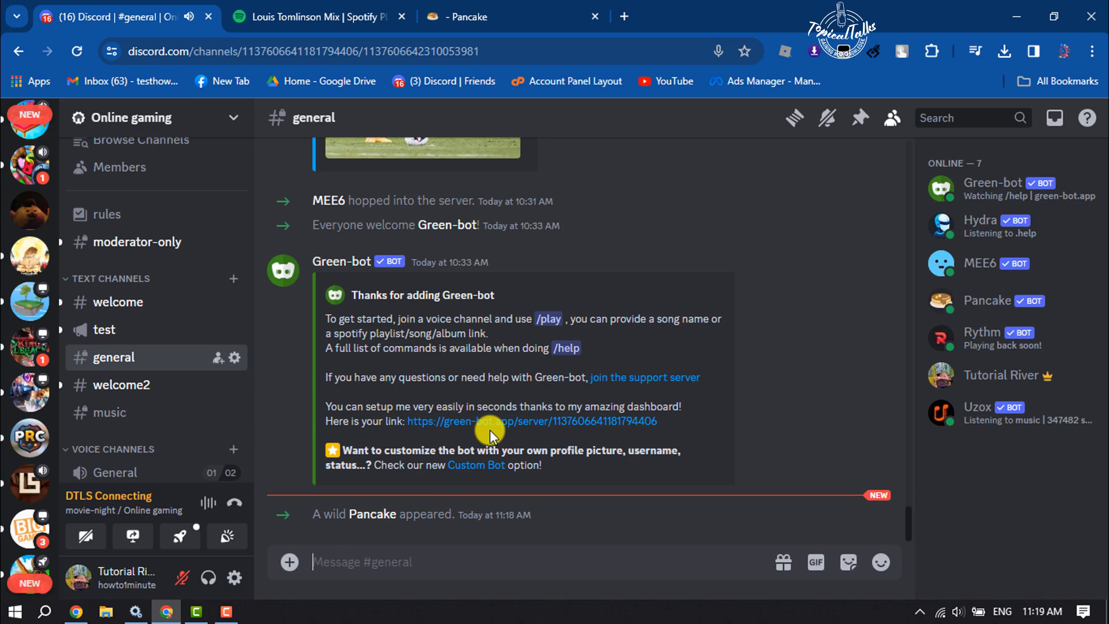
type("p")
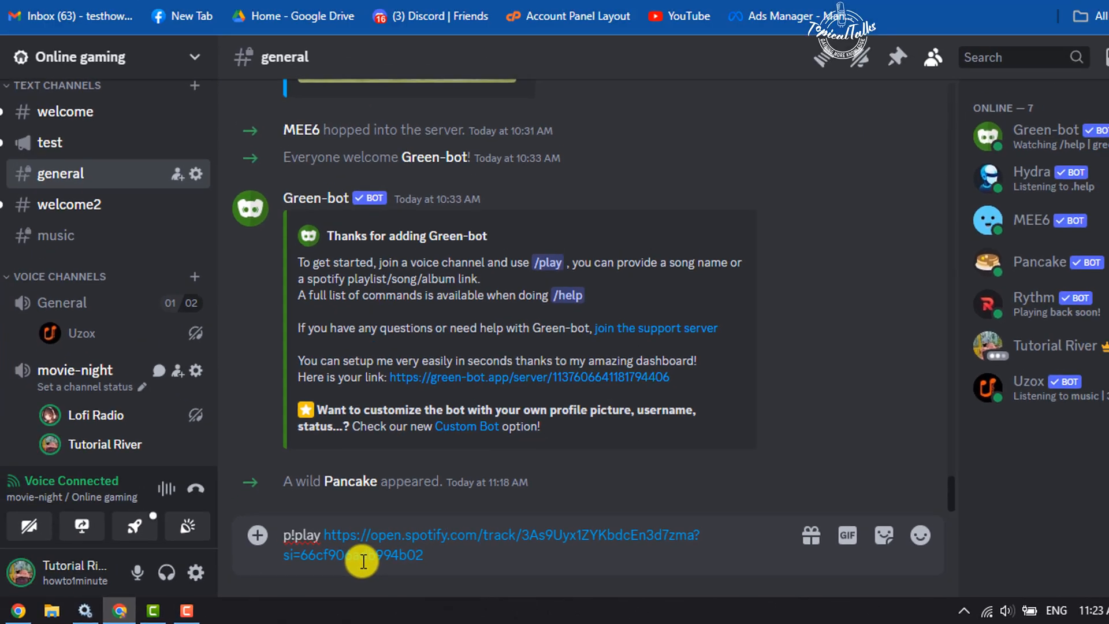
key("enter")
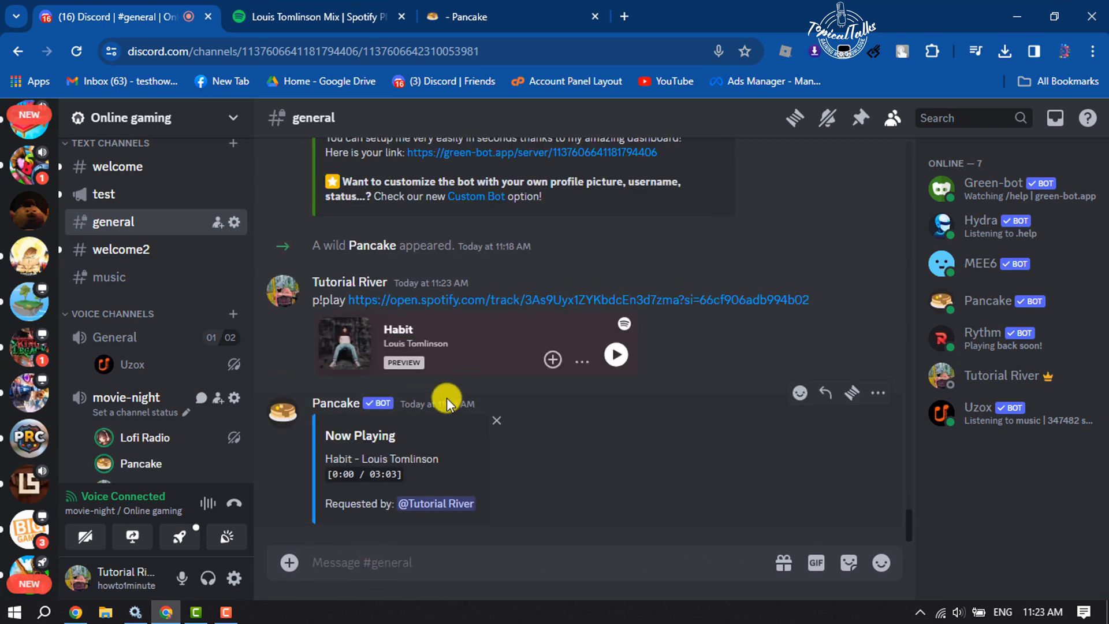
mouse_move(509, 492)
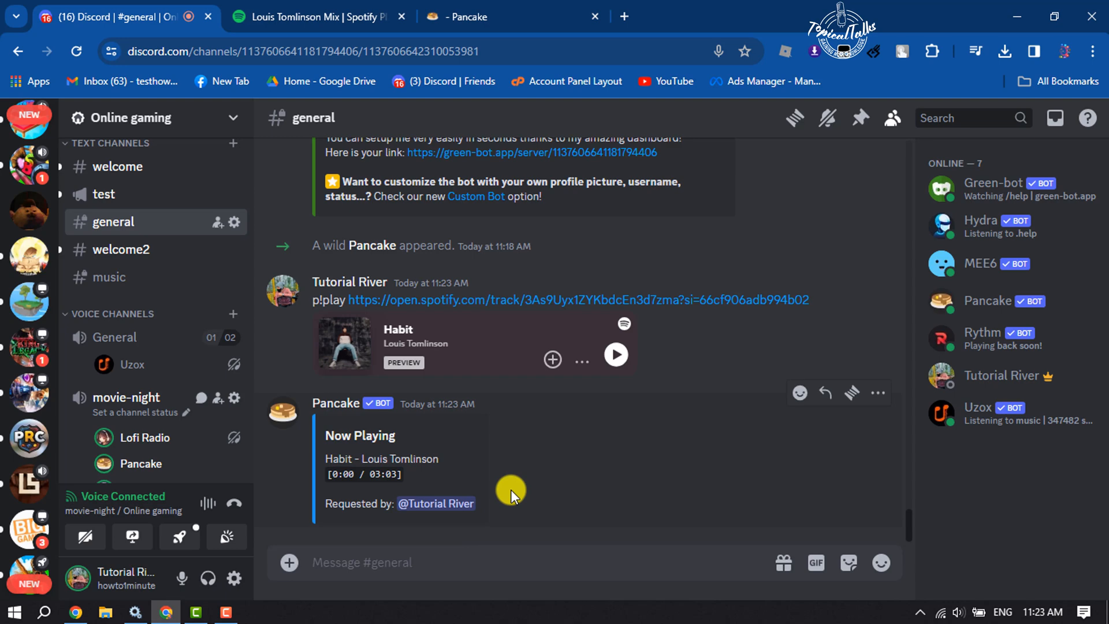
mouse_move(506, 508)
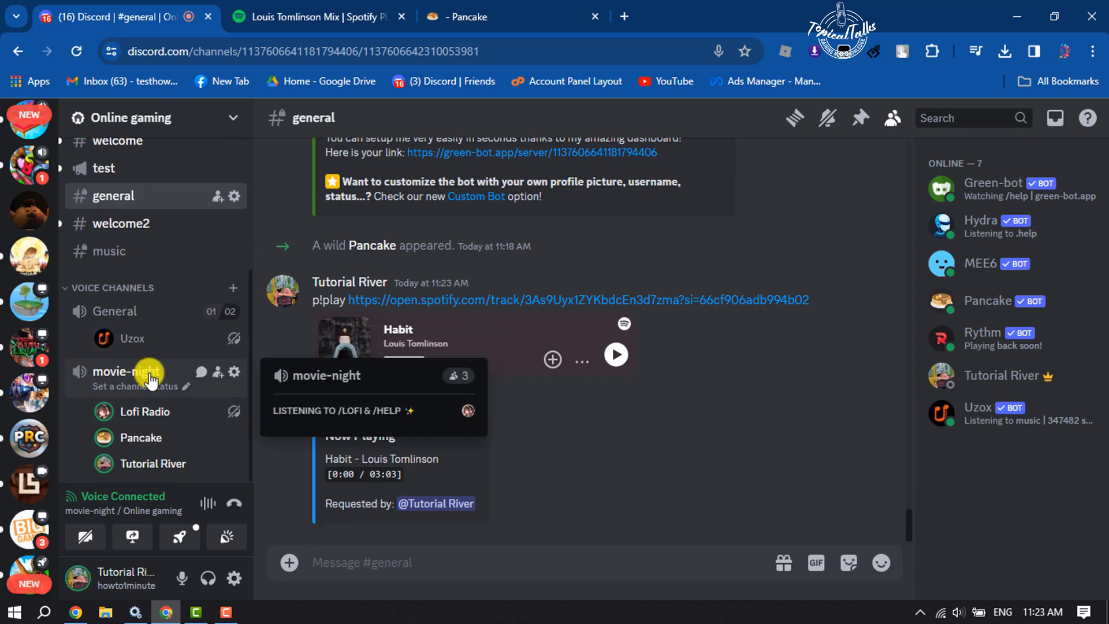
mouse_move(140, 436)
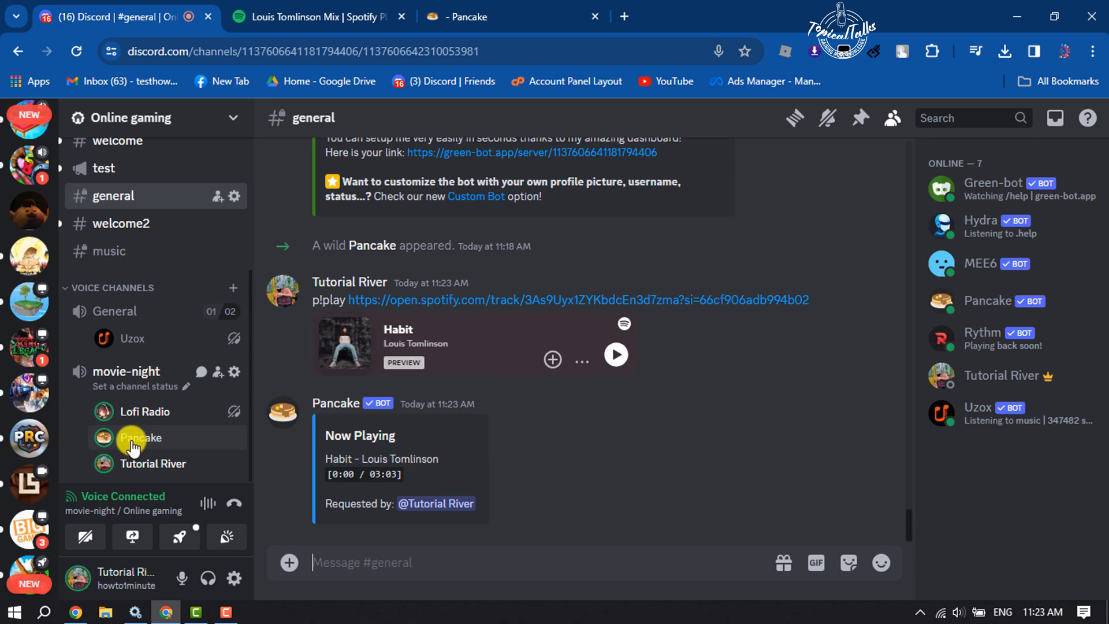
Lower Pancake's user volume to 30%, send p!stop, and switch to the Spotify tab
right_click(140, 436)
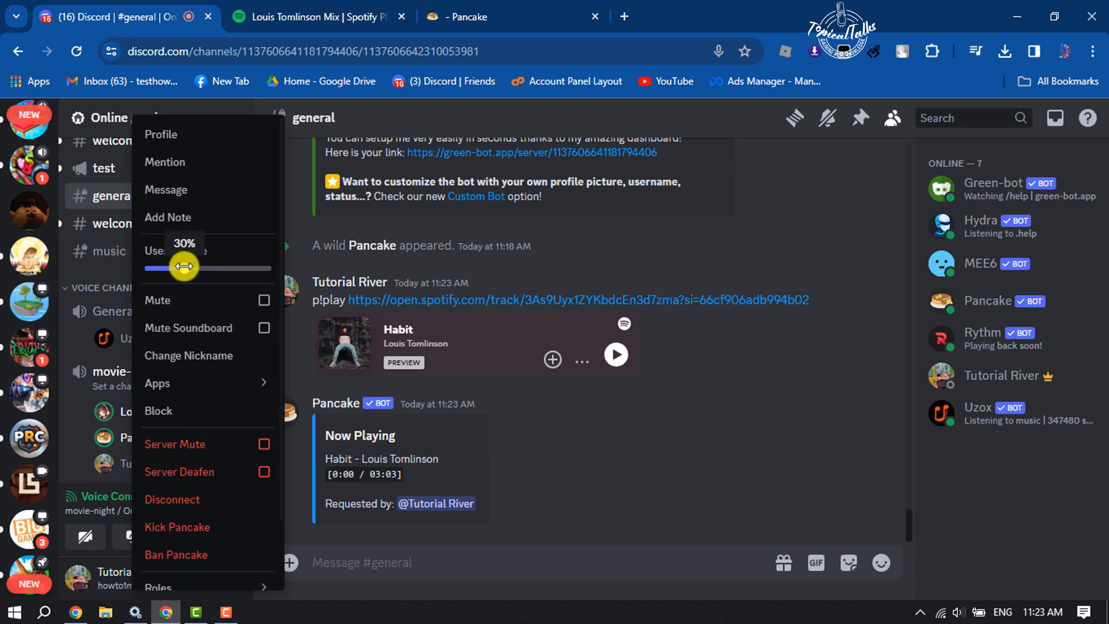
left_click_drag(184, 267, 271, 267)
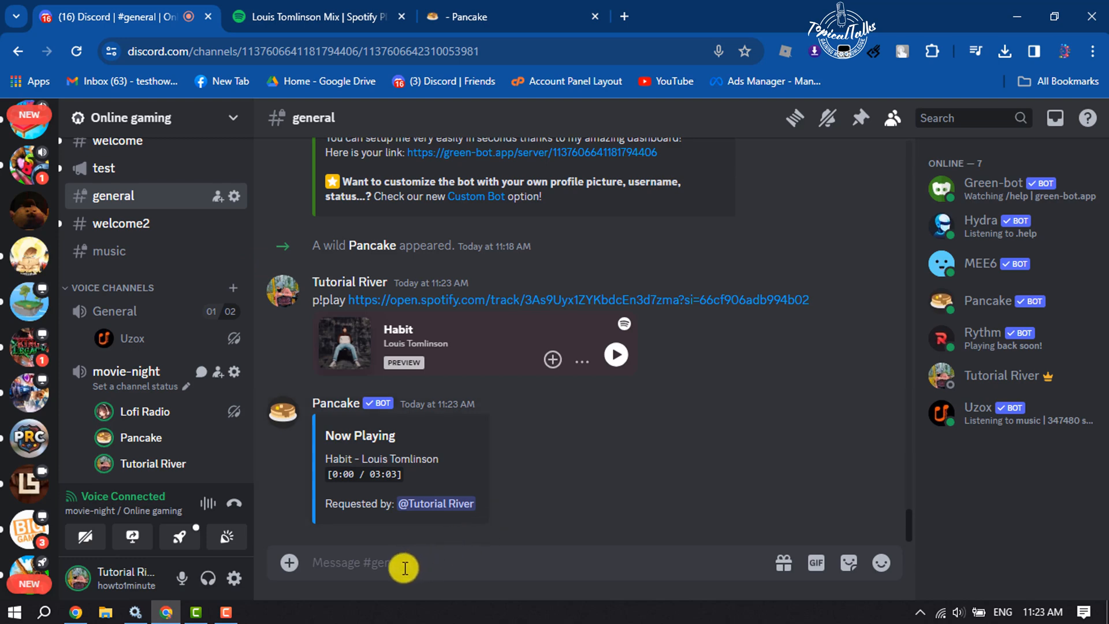
type("jp")
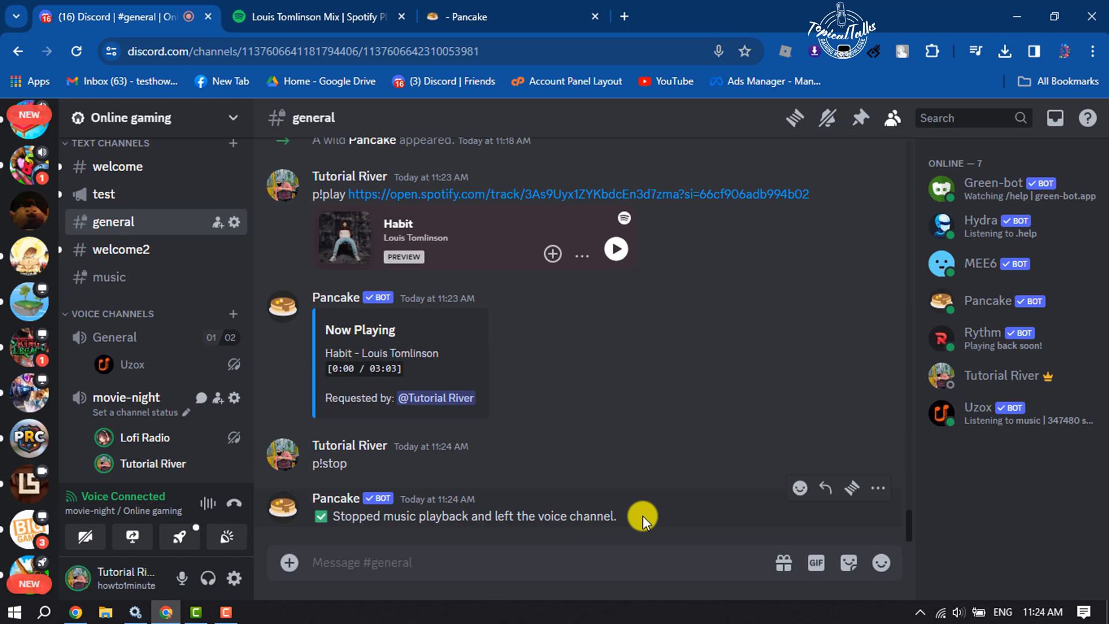
left_click(310, 16)
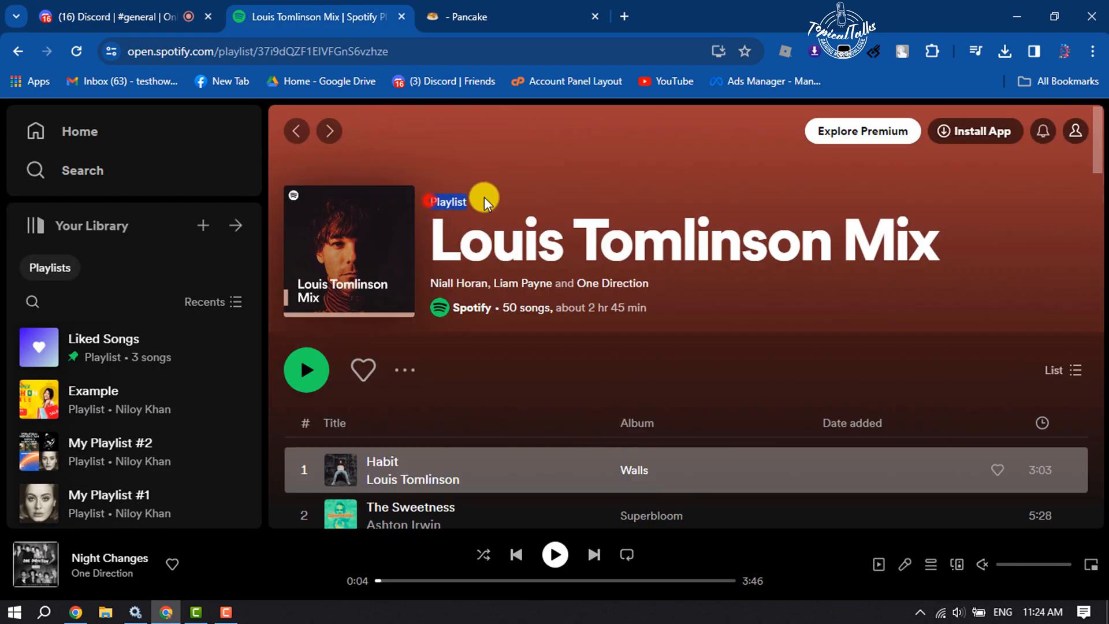
mouse_move(405, 370)
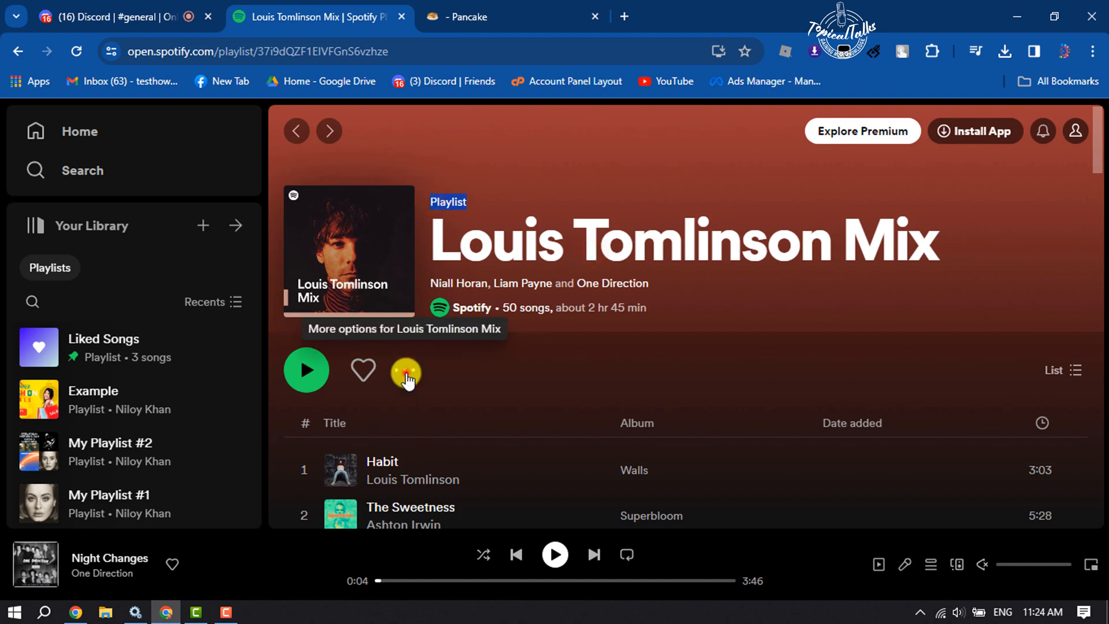
Copy the Louis Tomlinson Mix playlist share link and return to Discord's #general
left_click(406, 370)
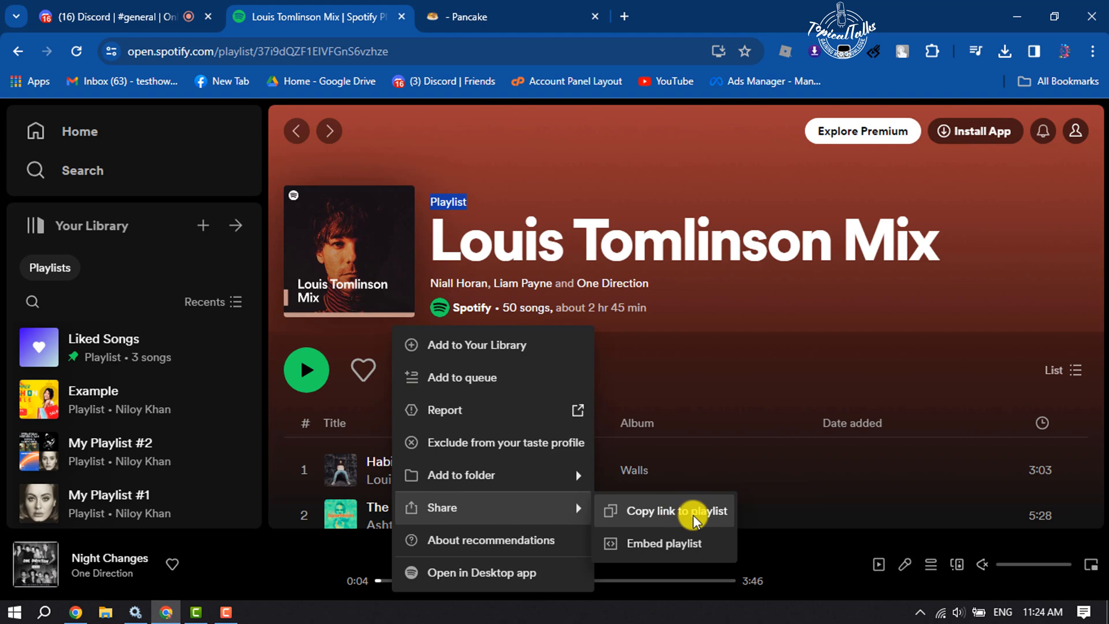
left_click(675, 510)
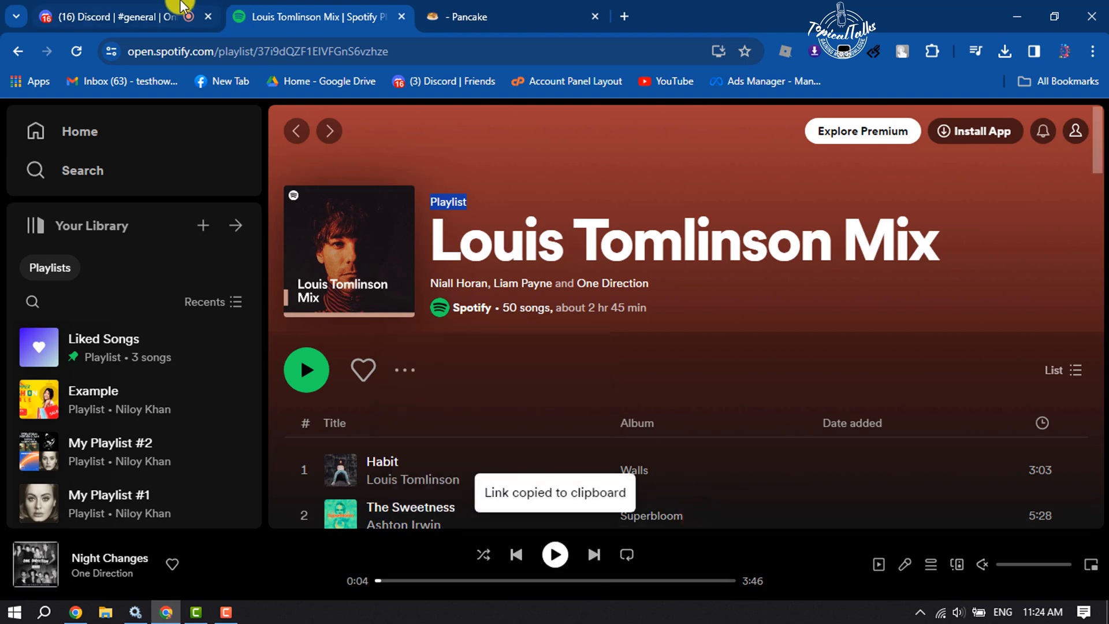
left_click(120, 16)
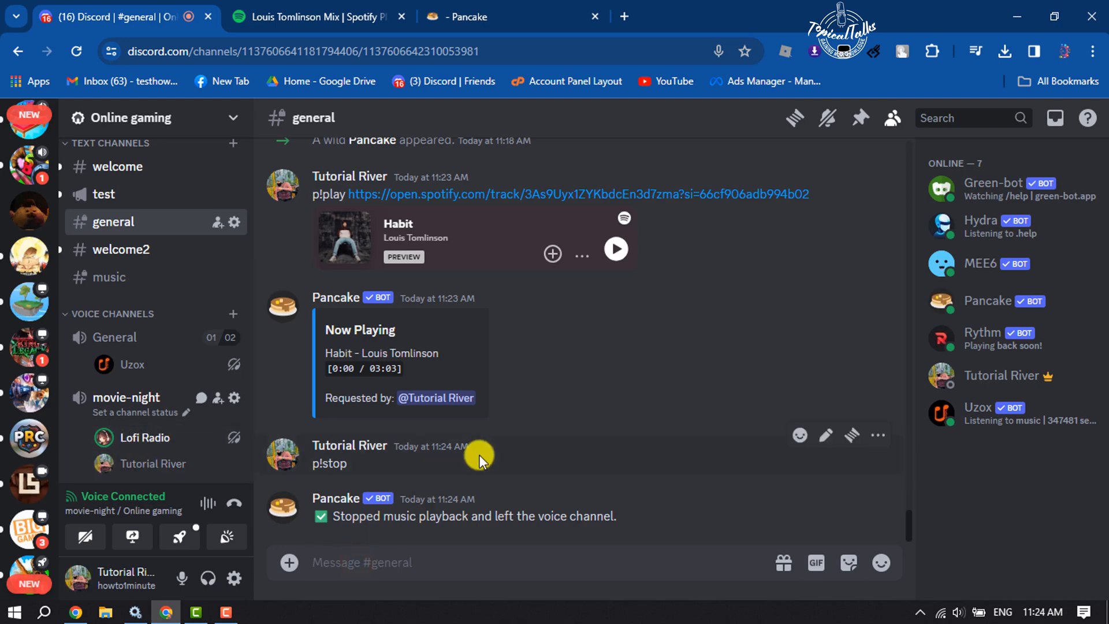
Send p!play with the Louis Tomlinson Mix playlist link so Pancake loads its 50 tracks
type("p")
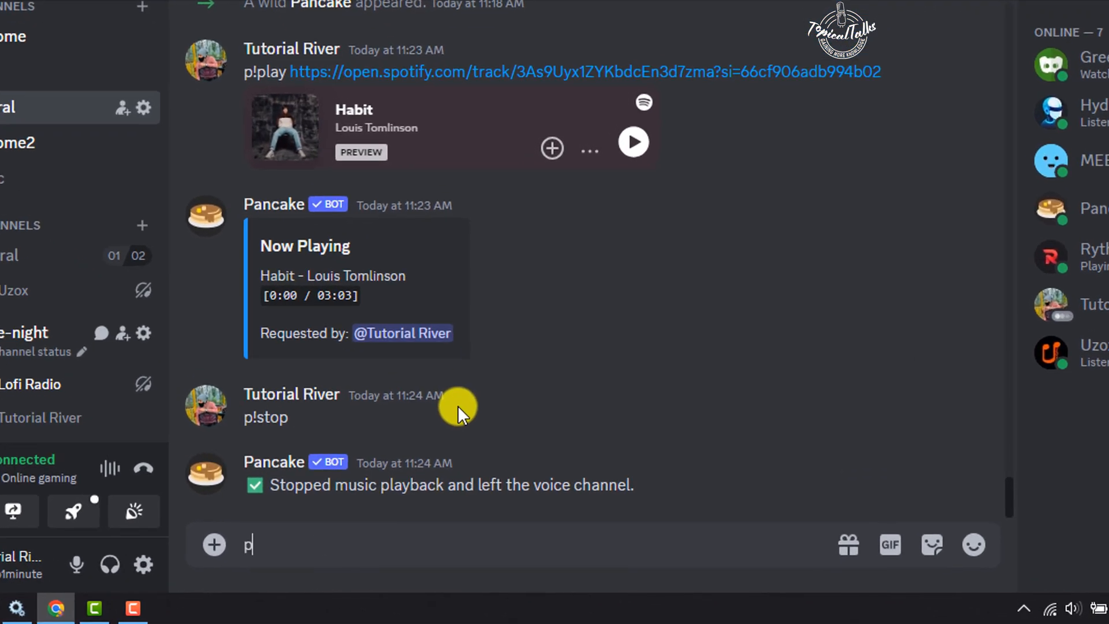
type("!play")
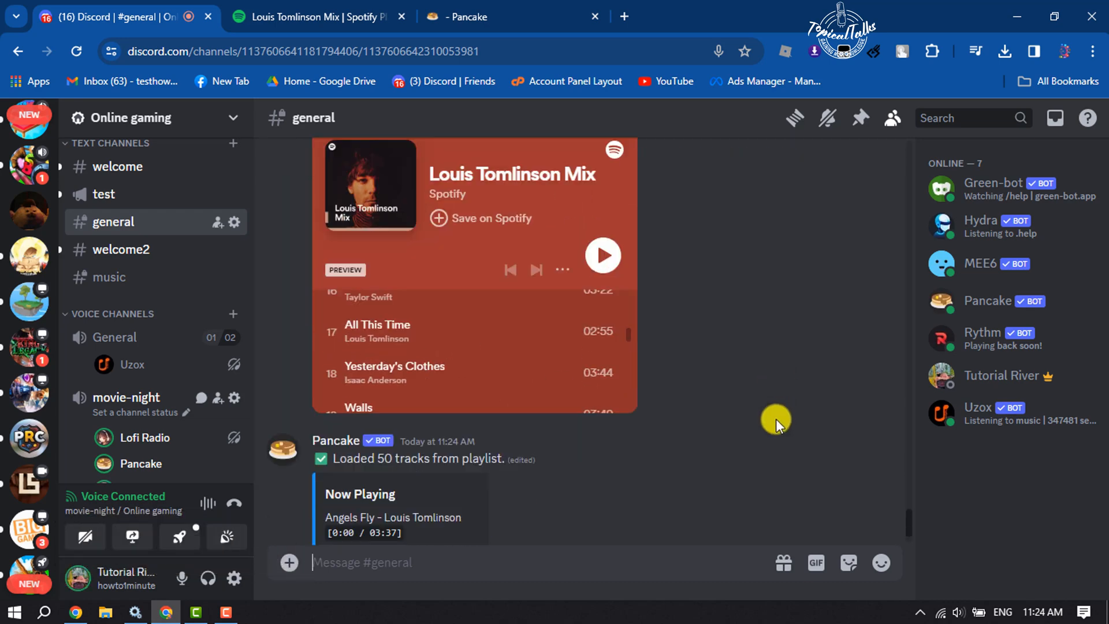
Adjust Pancake's user volume and review the embed showing Angels Fly playing
right_click(141, 463)
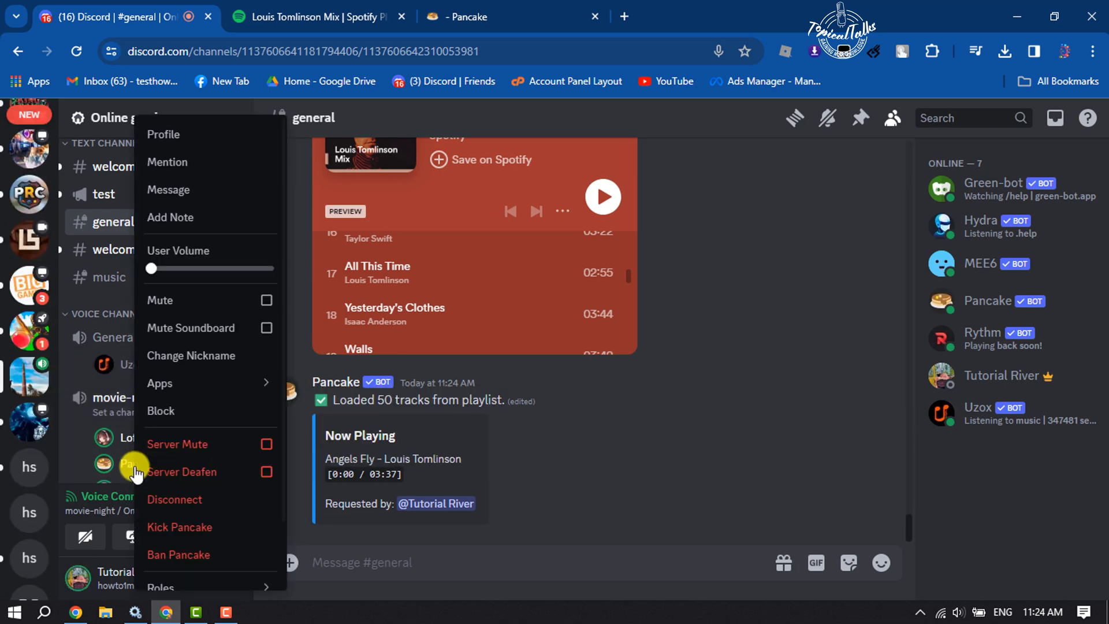
left_click_drag(149, 268, 270, 268)
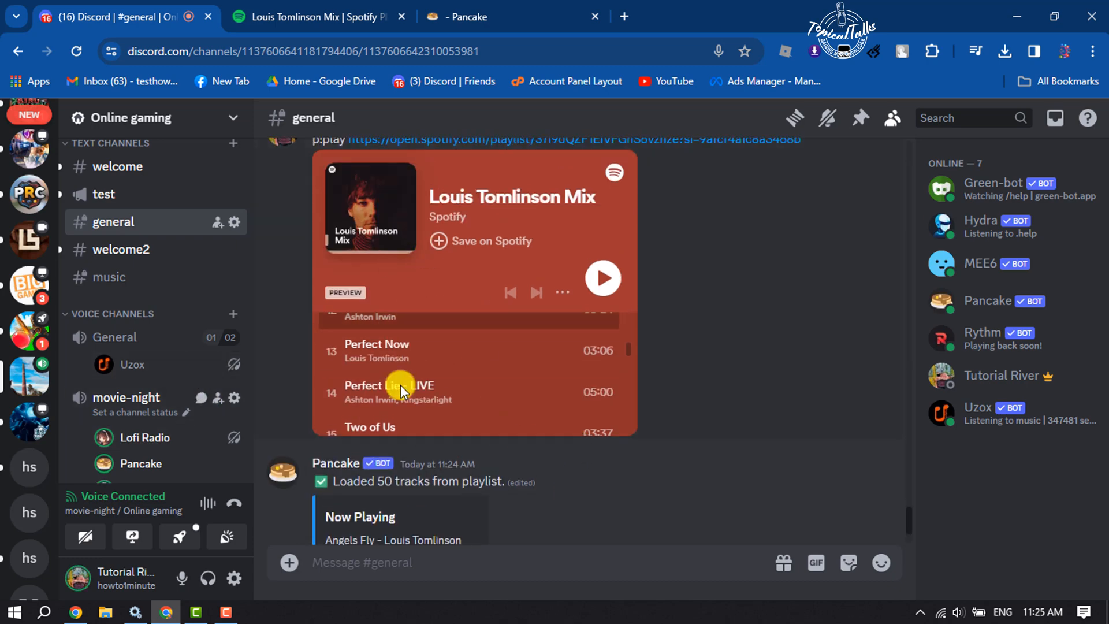
scroll("down", 3)
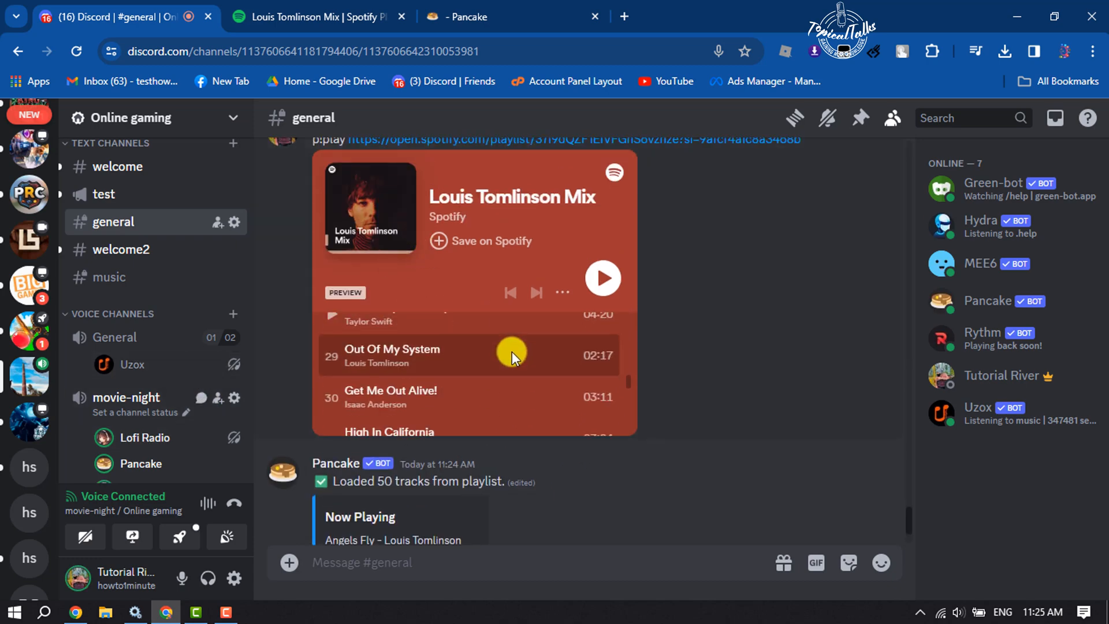